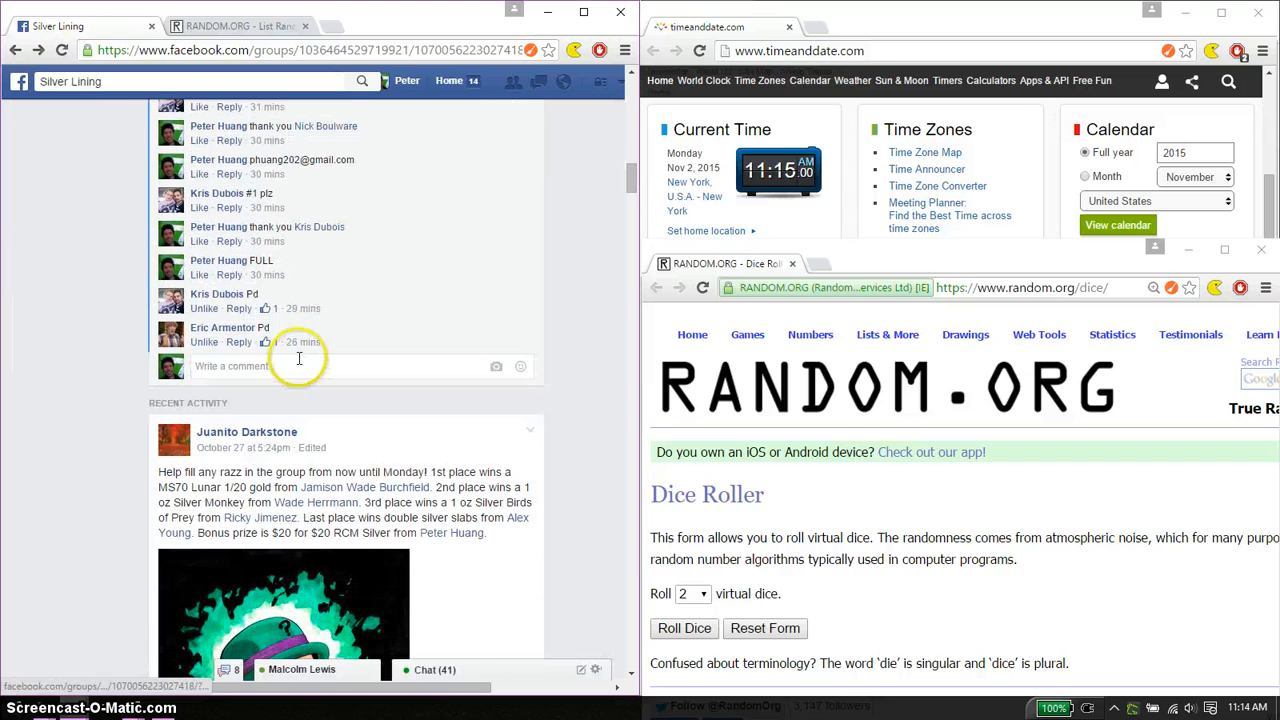
Step: Post 'live' as the newest reply on the Silver Lining group's giveaway post
{"action": "left_click", "coordinate": [294, 366]}
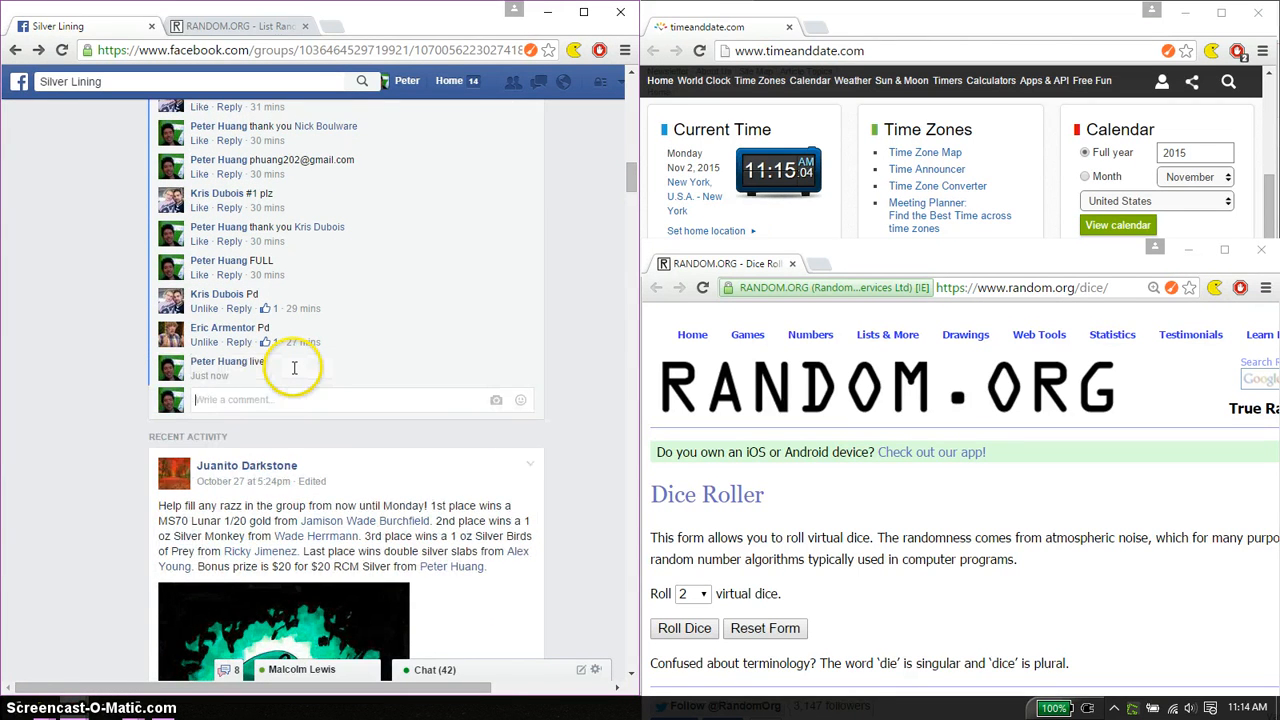
{"action": "mouse_move", "coordinate": [270, 375]}
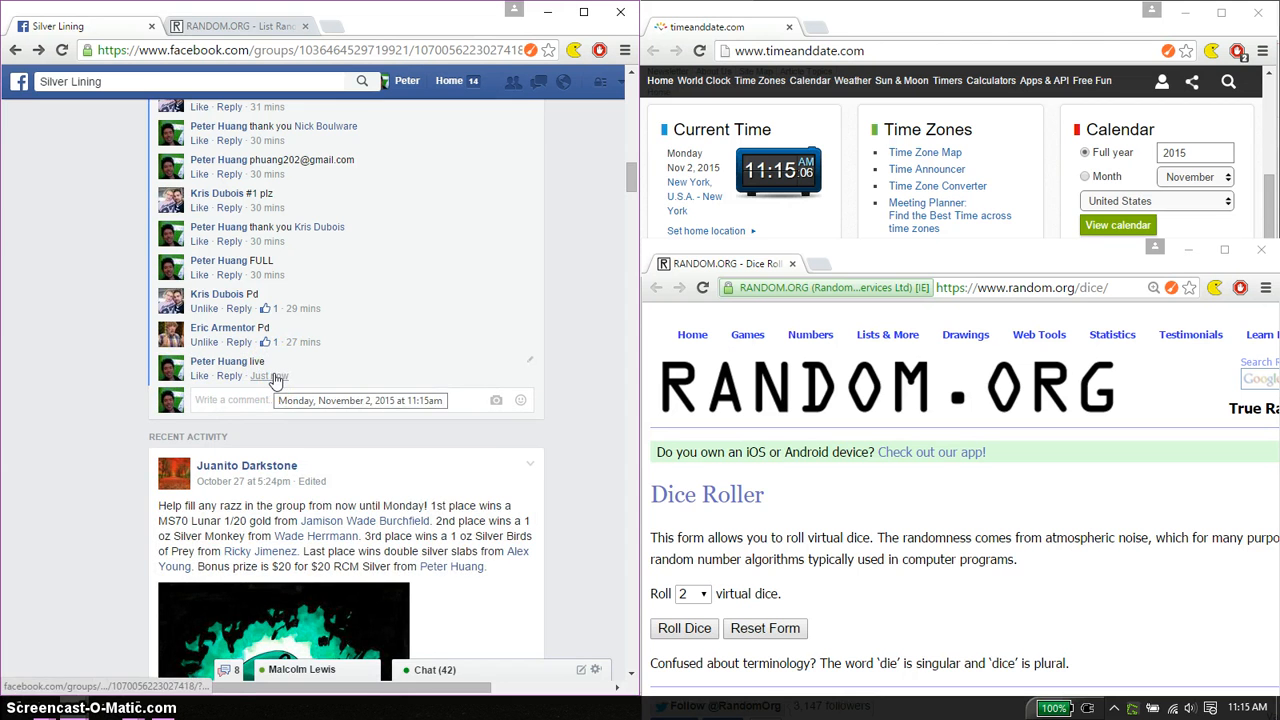
Step: Scroll the thread to the host's numbered list of ten participant names
{"action": "scroll", "scroll_direction": "down", "scroll_amount": 3}
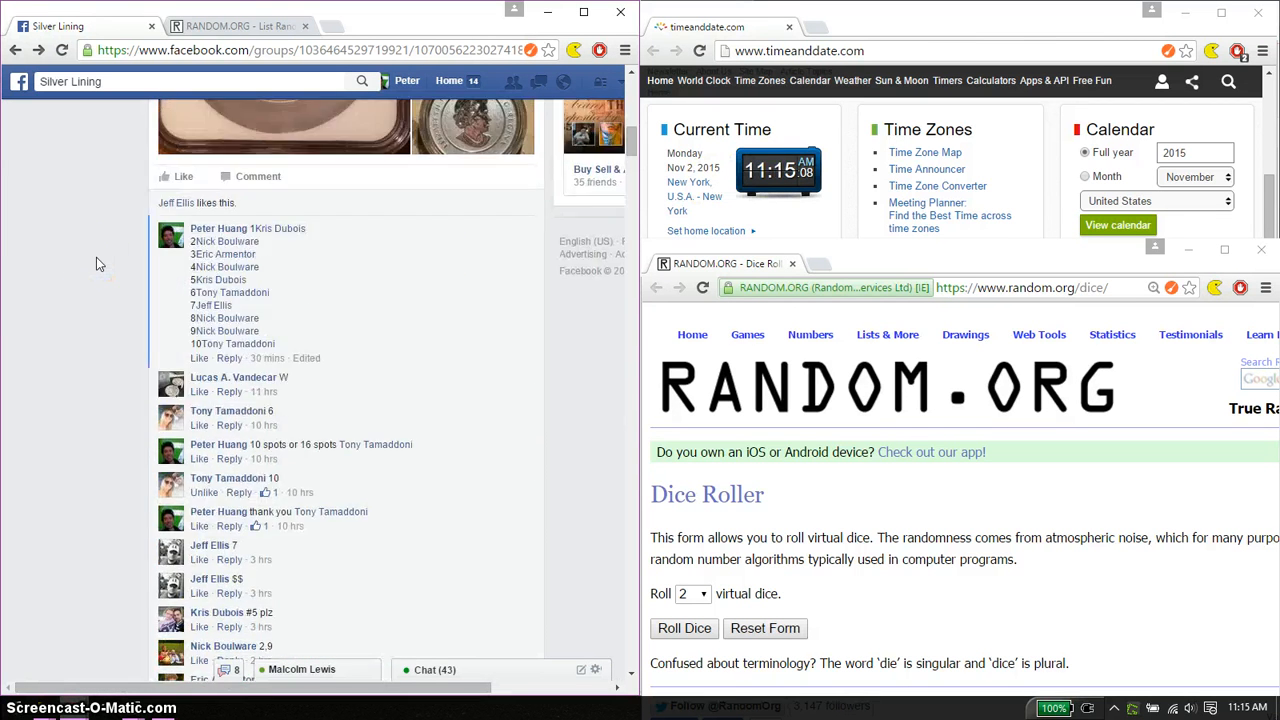
{"action": "scroll", "scroll_direction": "down", "scroll_amount": 3}
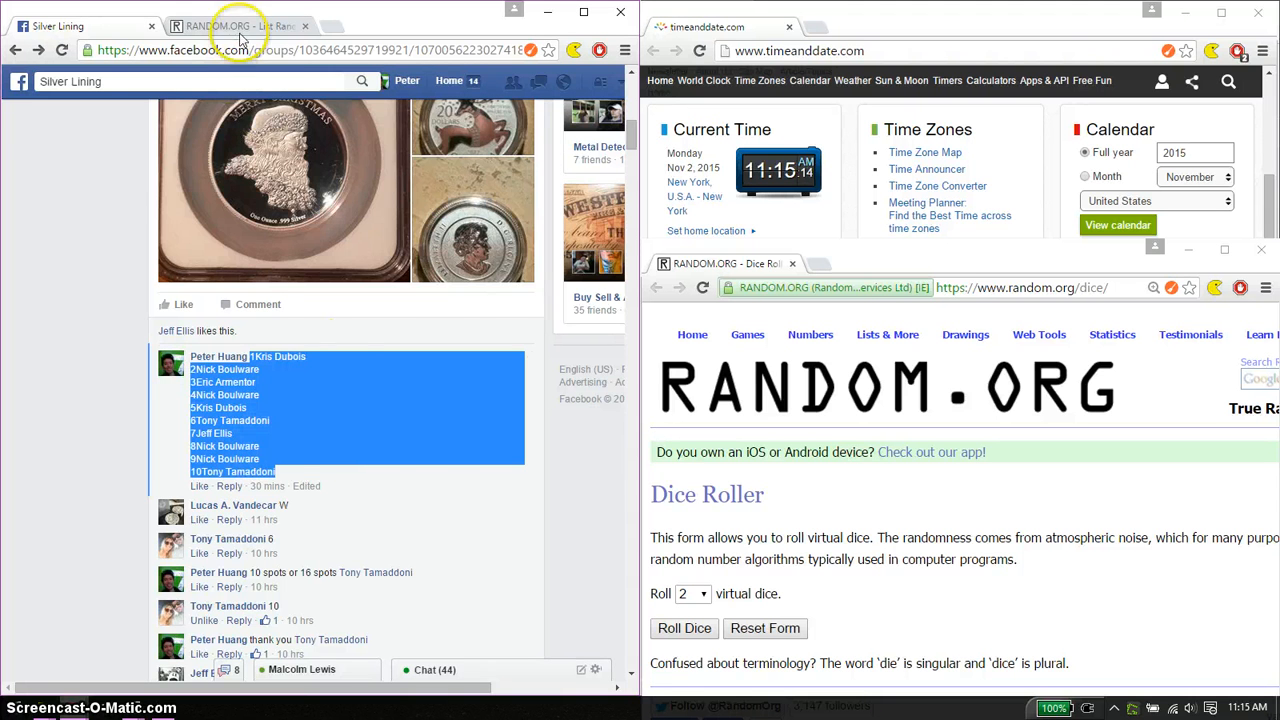
Step: Load the ten entrant names into the List Randomizer and roll two dice, getting one and five
{"action": "left_click", "coordinate": [240, 25]}
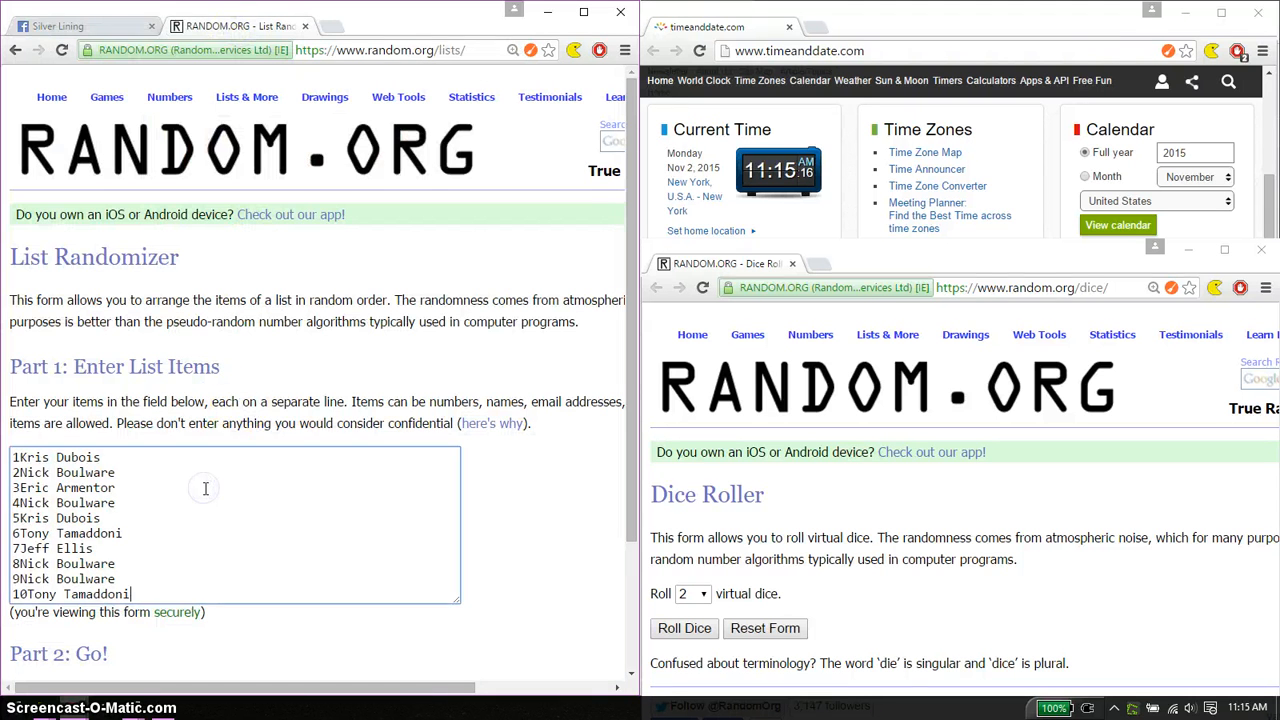
{"action": "mouse_move", "coordinate": [377, 480]}
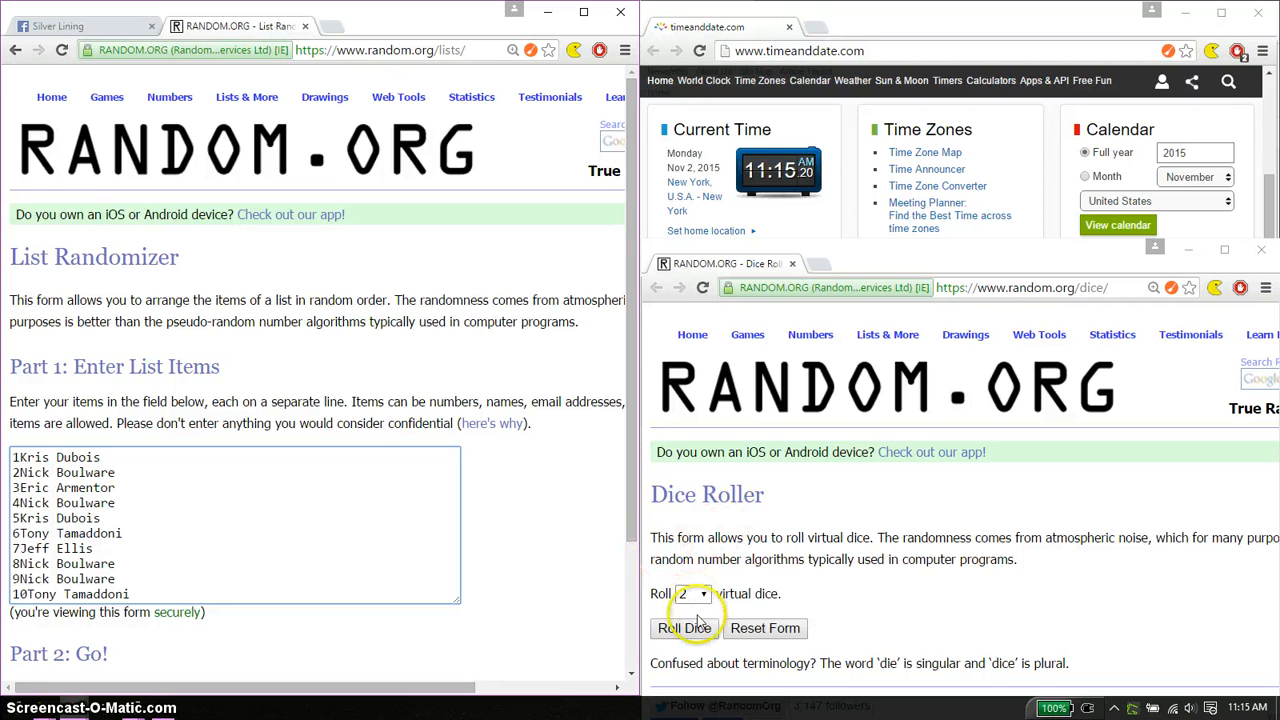
{"action": "left_click", "coordinate": [684, 628]}
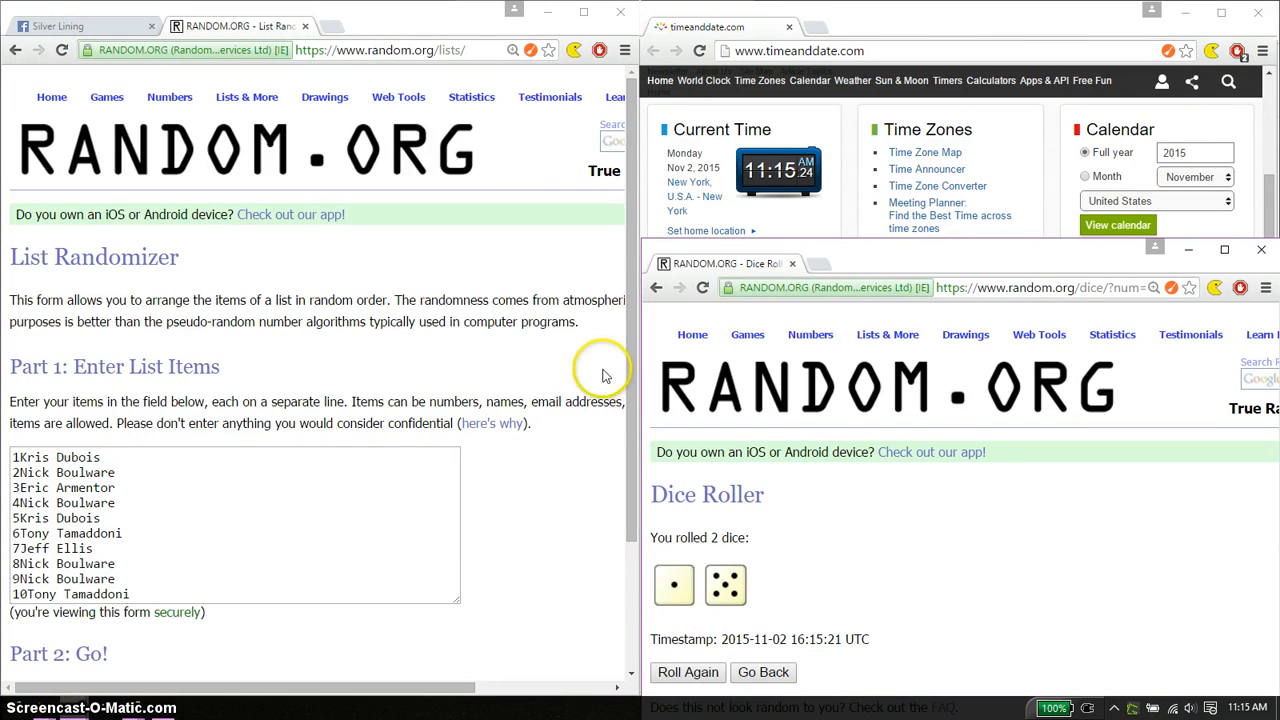
{"action": "scroll", "scroll_direction": "down", "scroll_amount": 3}
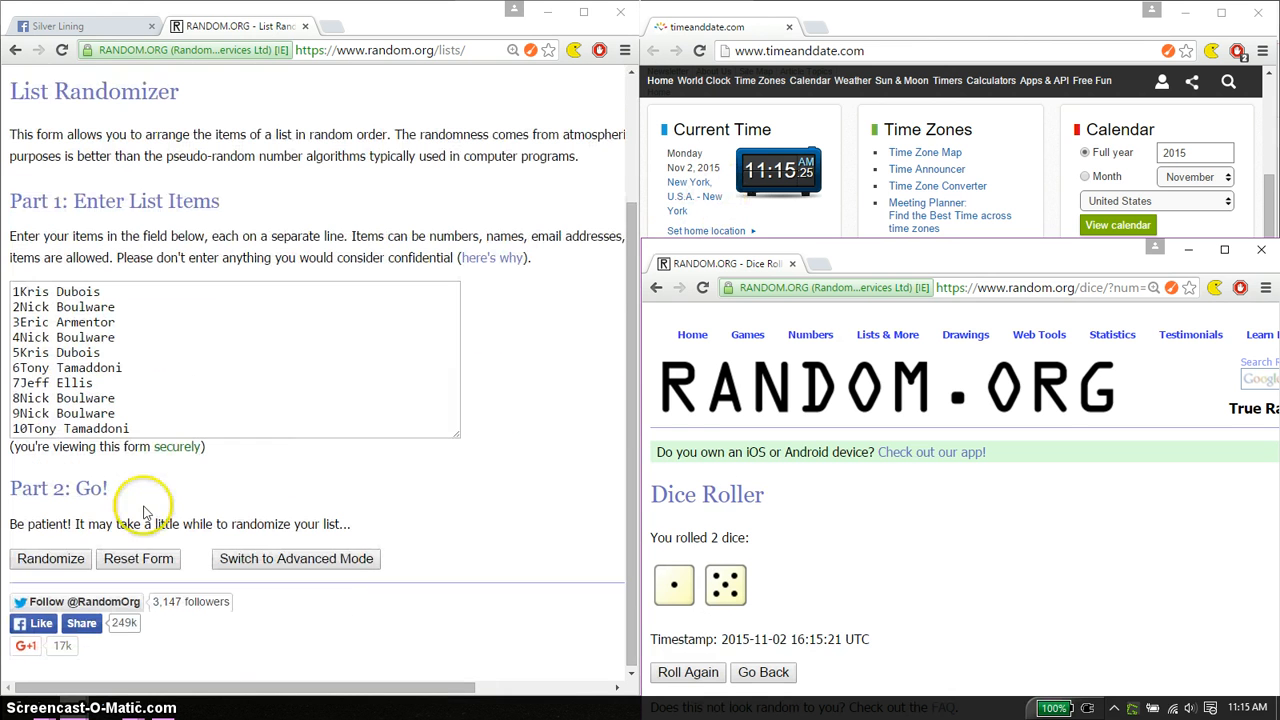
{"action": "left_click", "coordinate": [50, 558]}
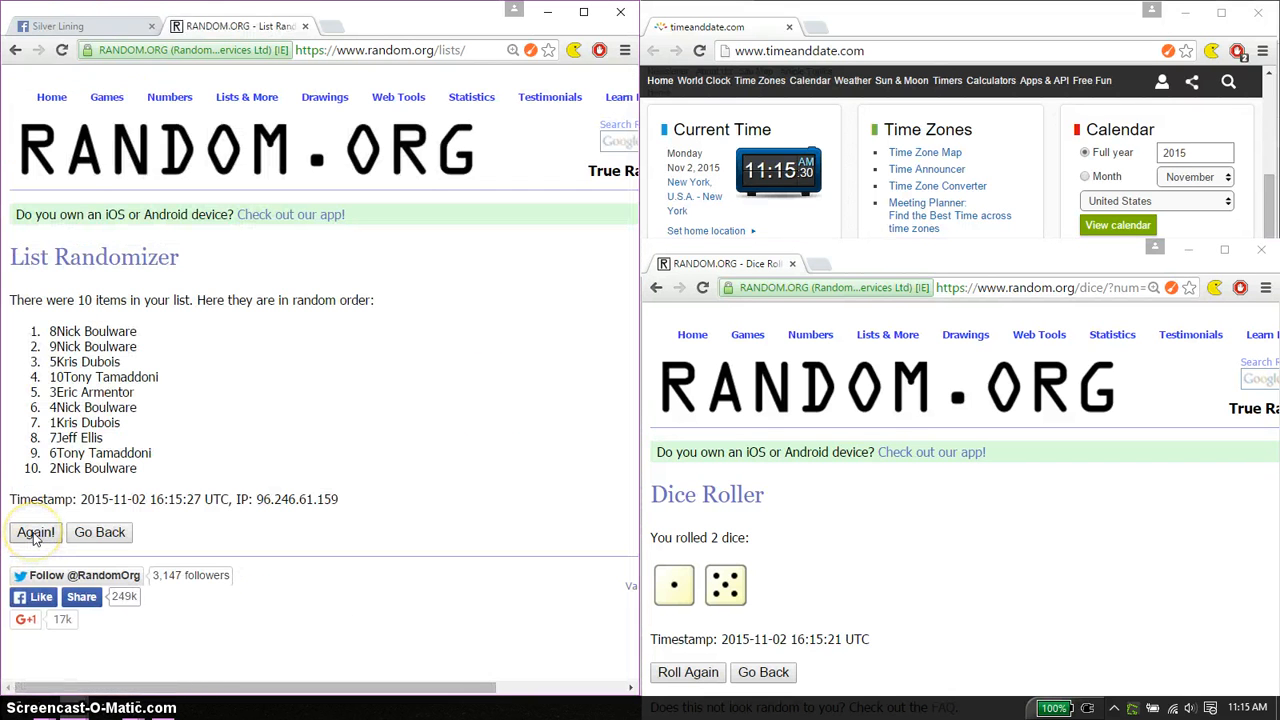
{"action": "left_click", "coordinate": [35, 532]}
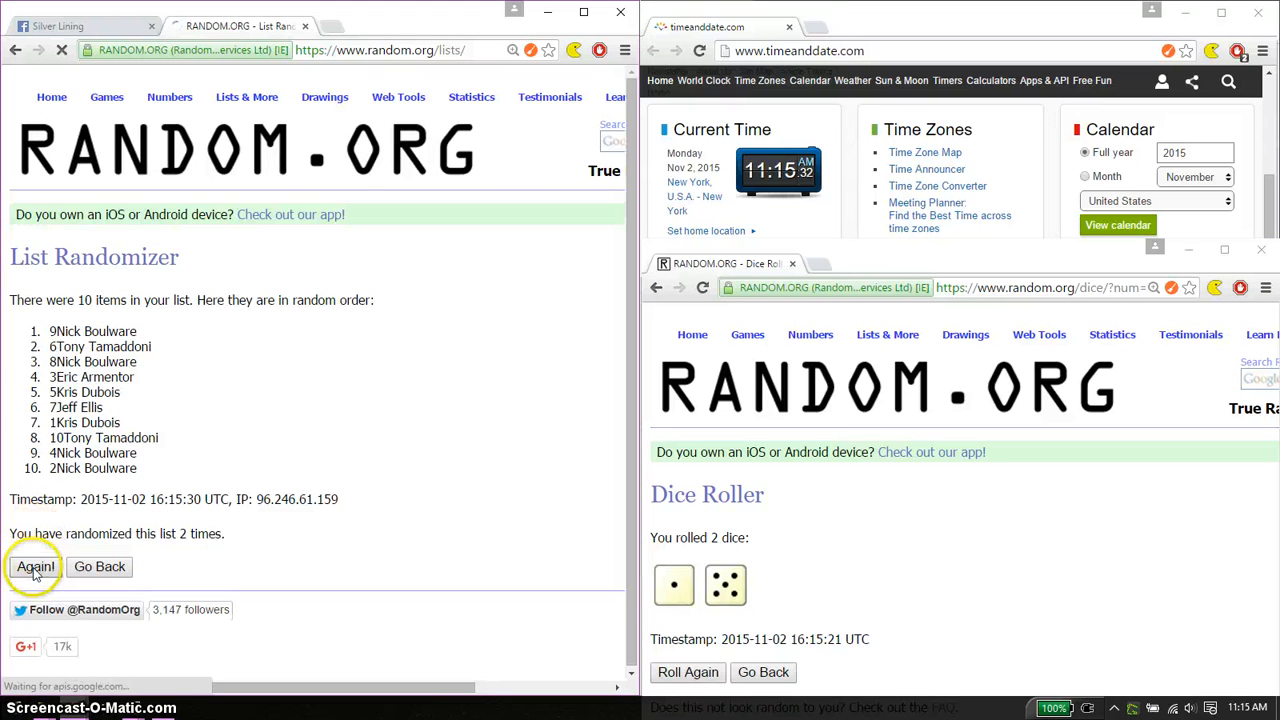
{"action": "left_click", "coordinate": [35, 567]}
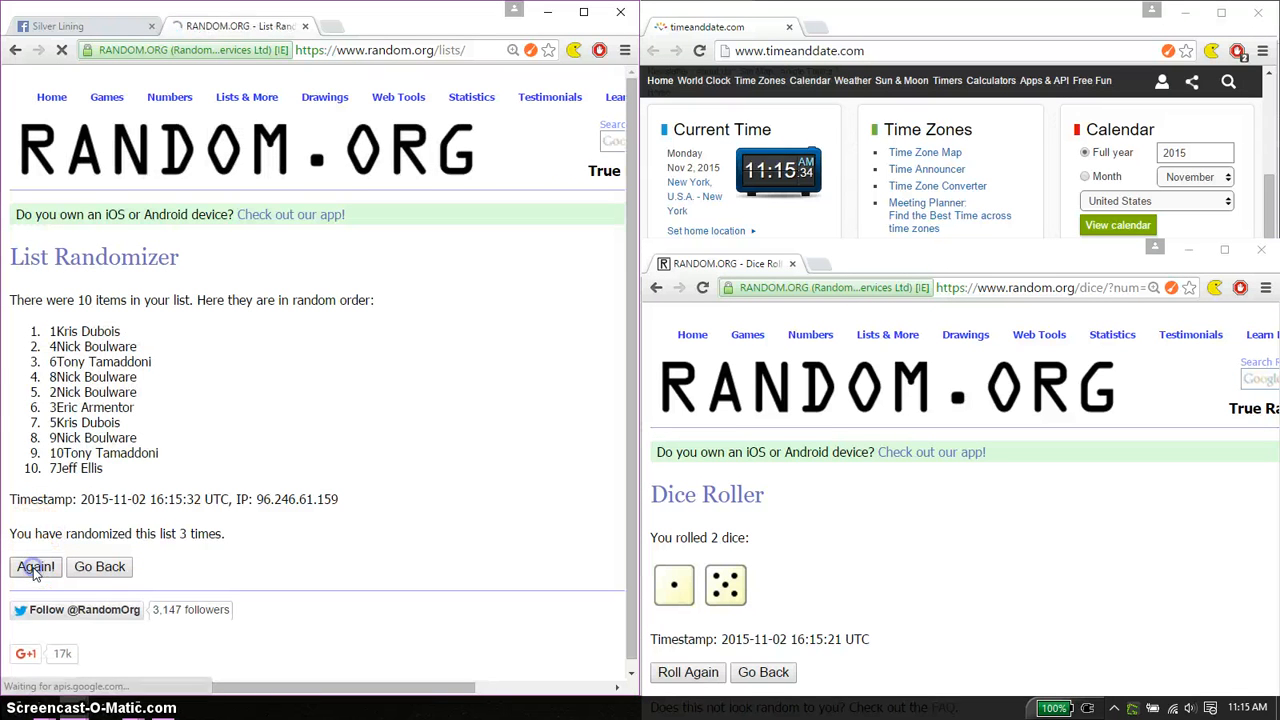
{"action": "left_click", "coordinate": [35, 567]}
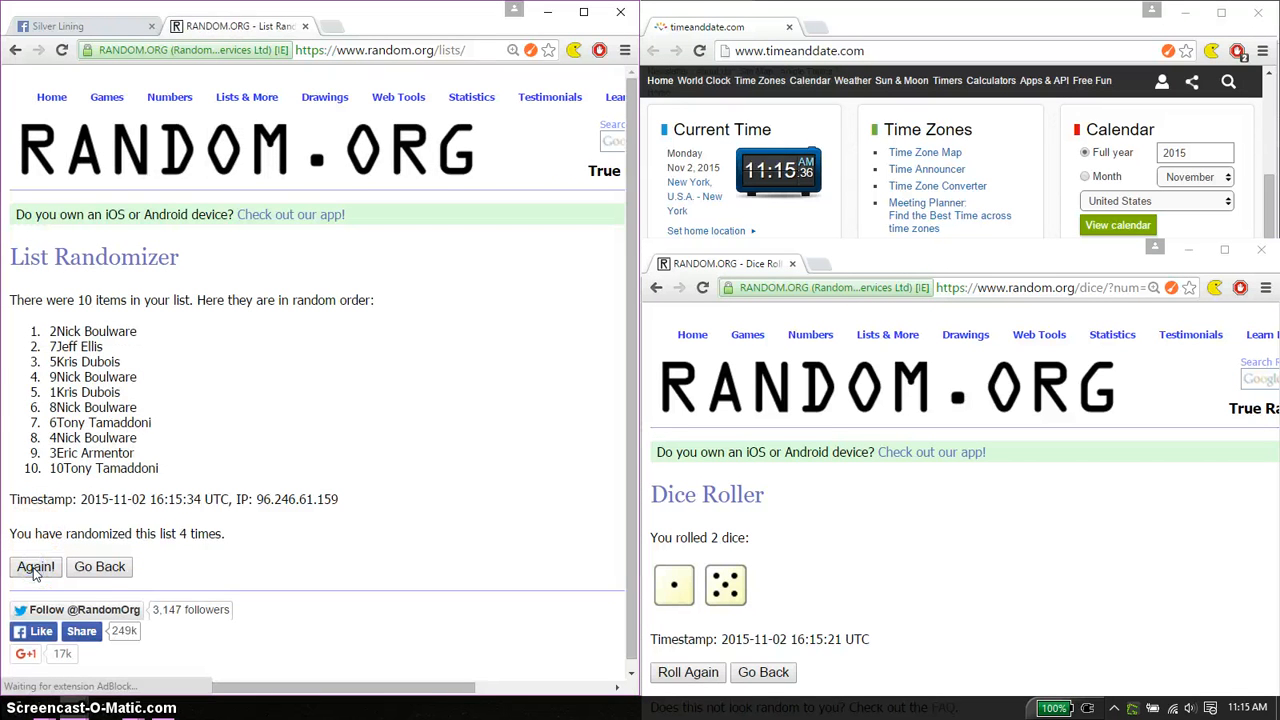
{"action": "left_click", "coordinate": [36, 567]}
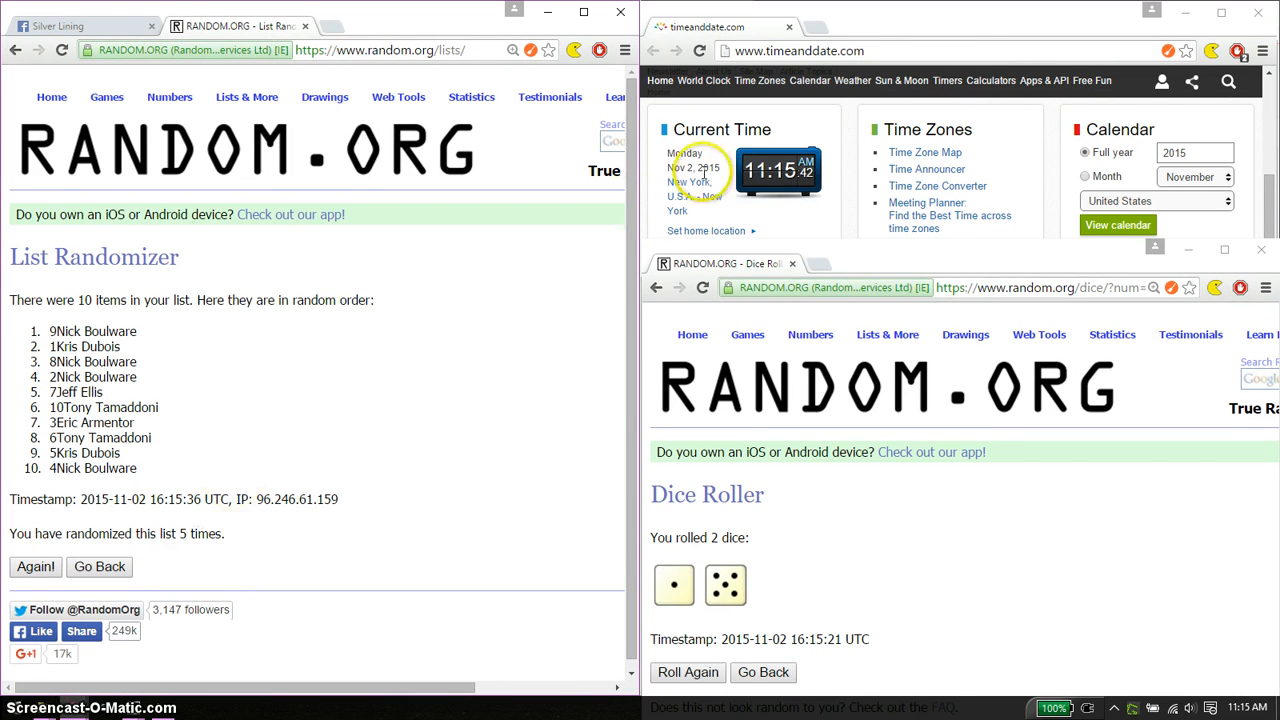
{"action": "mouse_move", "coordinate": [490, 300]}
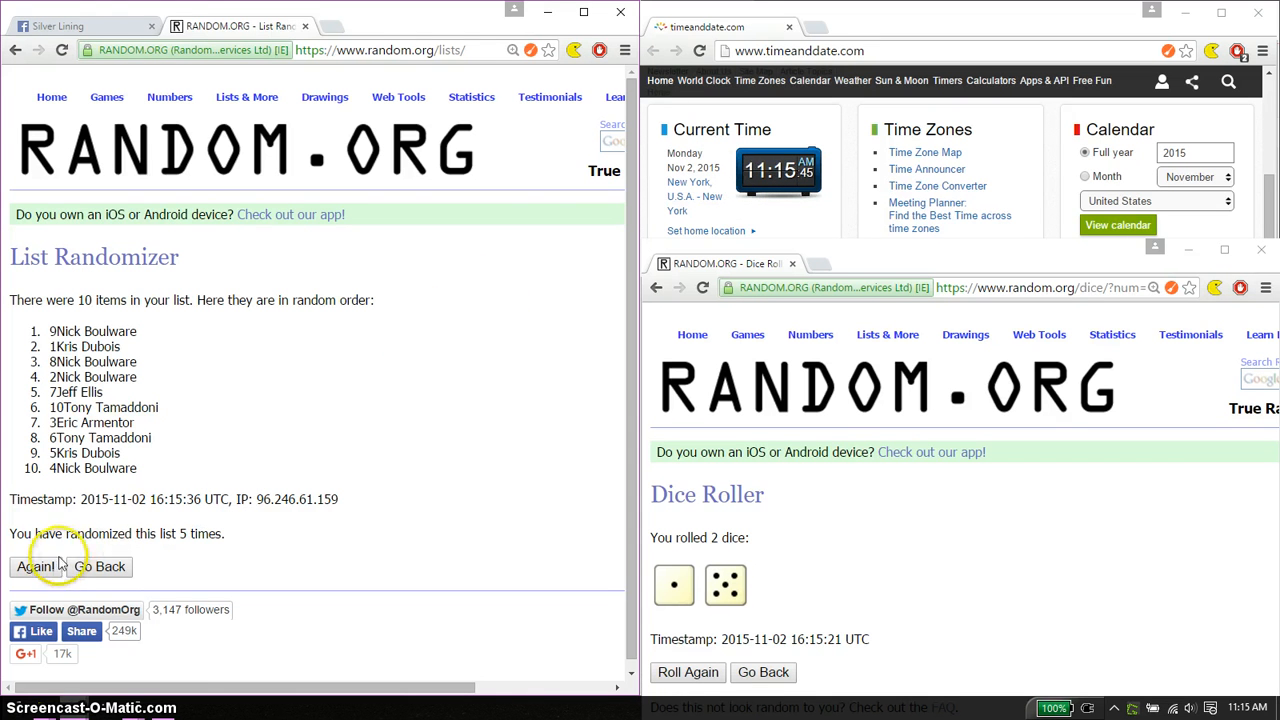
{"action": "left_click", "coordinate": [35, 567]}
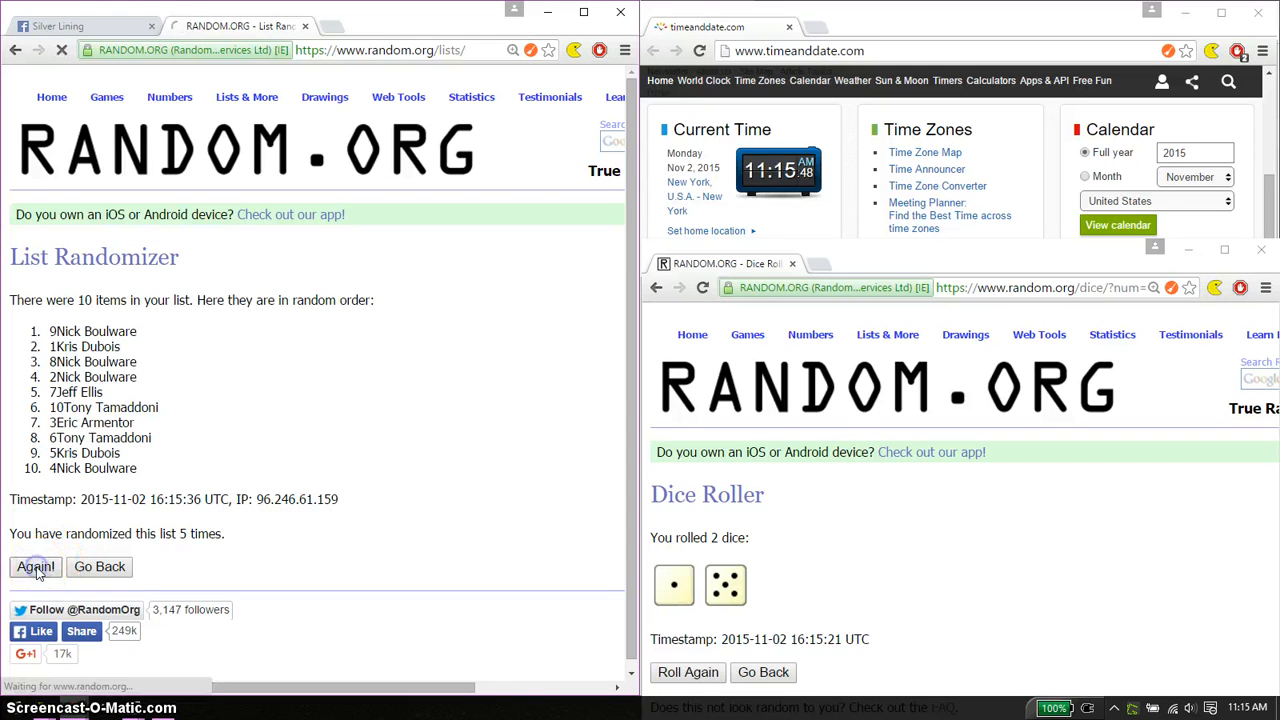
{"action": "left_click", "coordinate": [35, 567]}
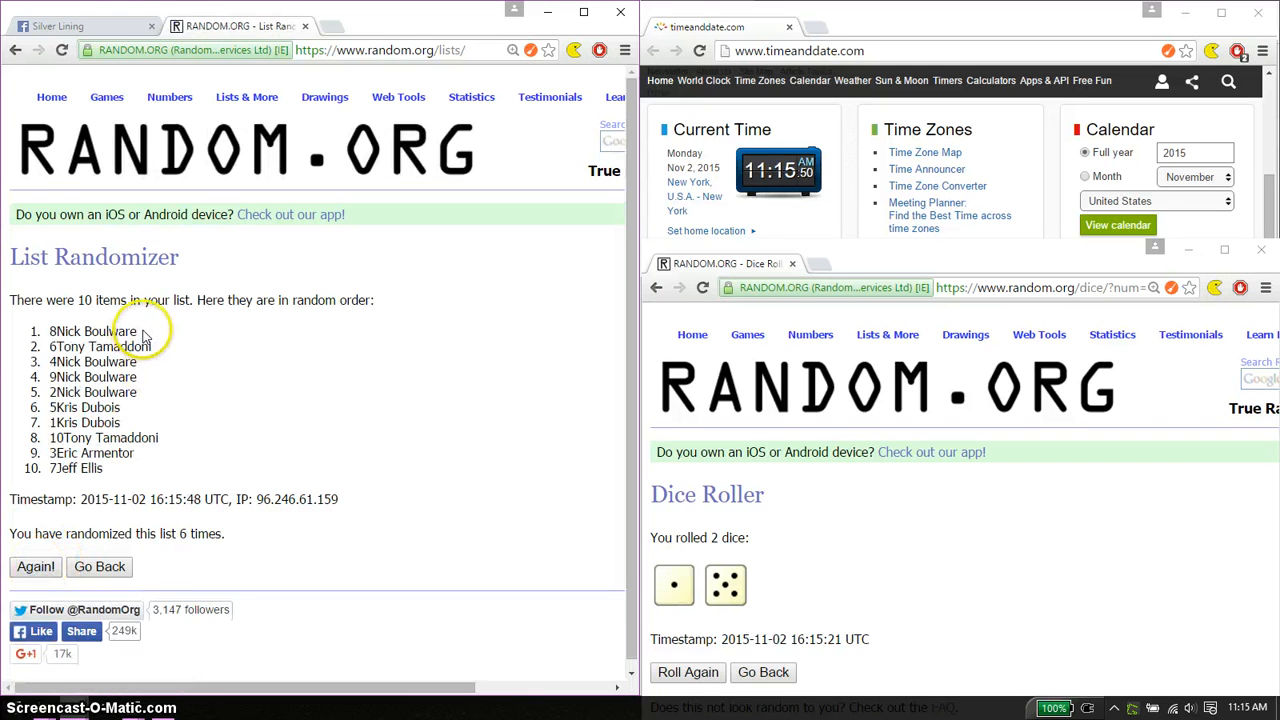
{"action": "double_click", "coordinate": [92, 331]}
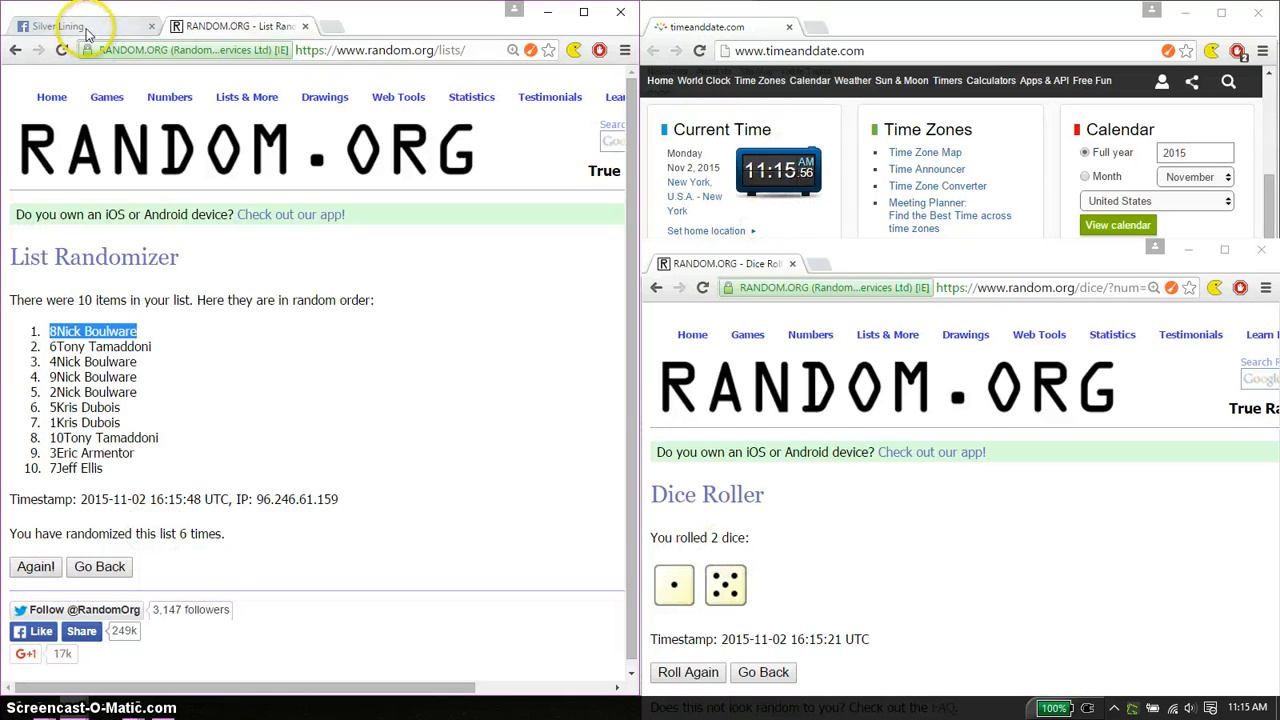
Step: Back on the Silver Lining thread, post 'done' right after the 'live' comment
{"action": "left_click", "coordinate": [60, 25]}
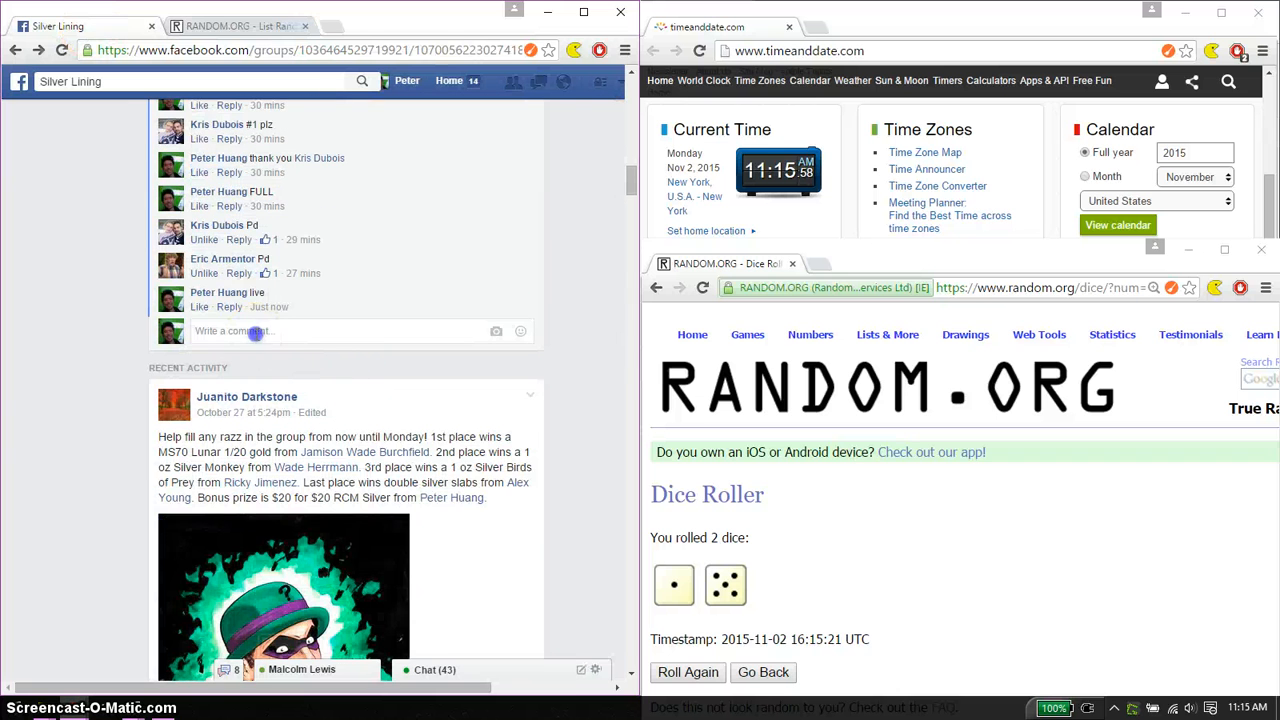
{"action": "type", "text": "done"}
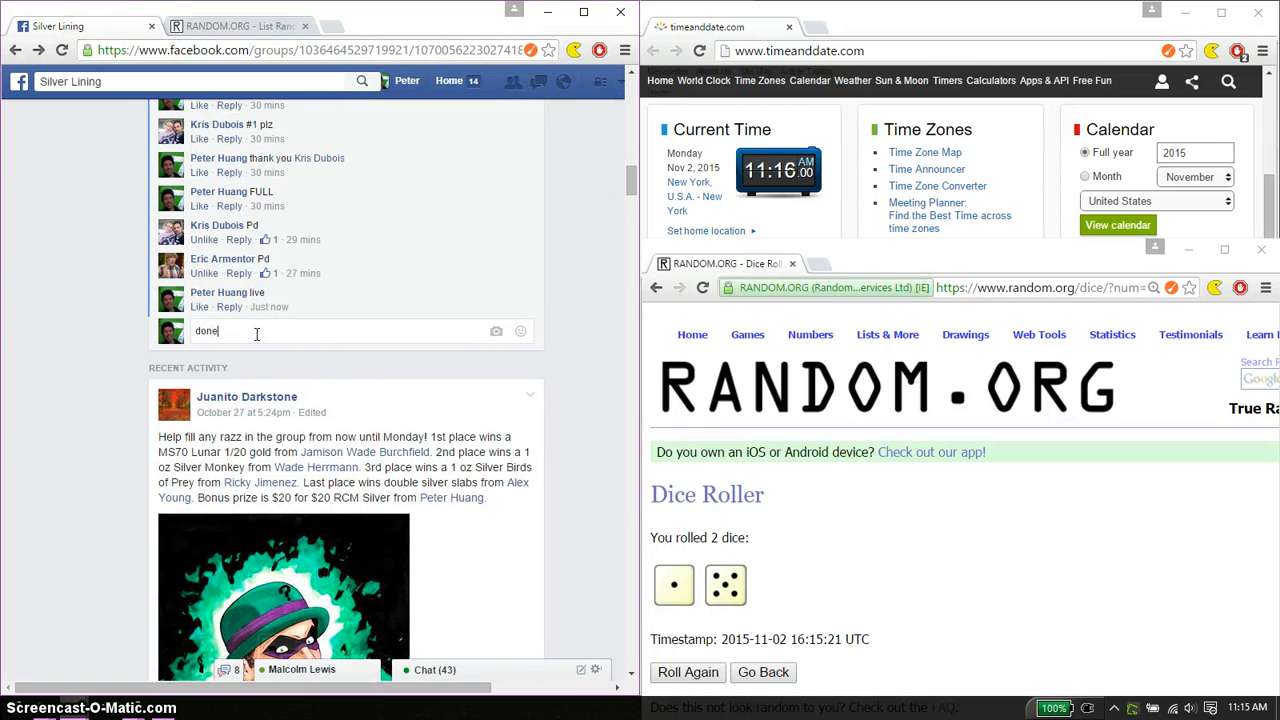
{"action": "key", "text": "enter"}
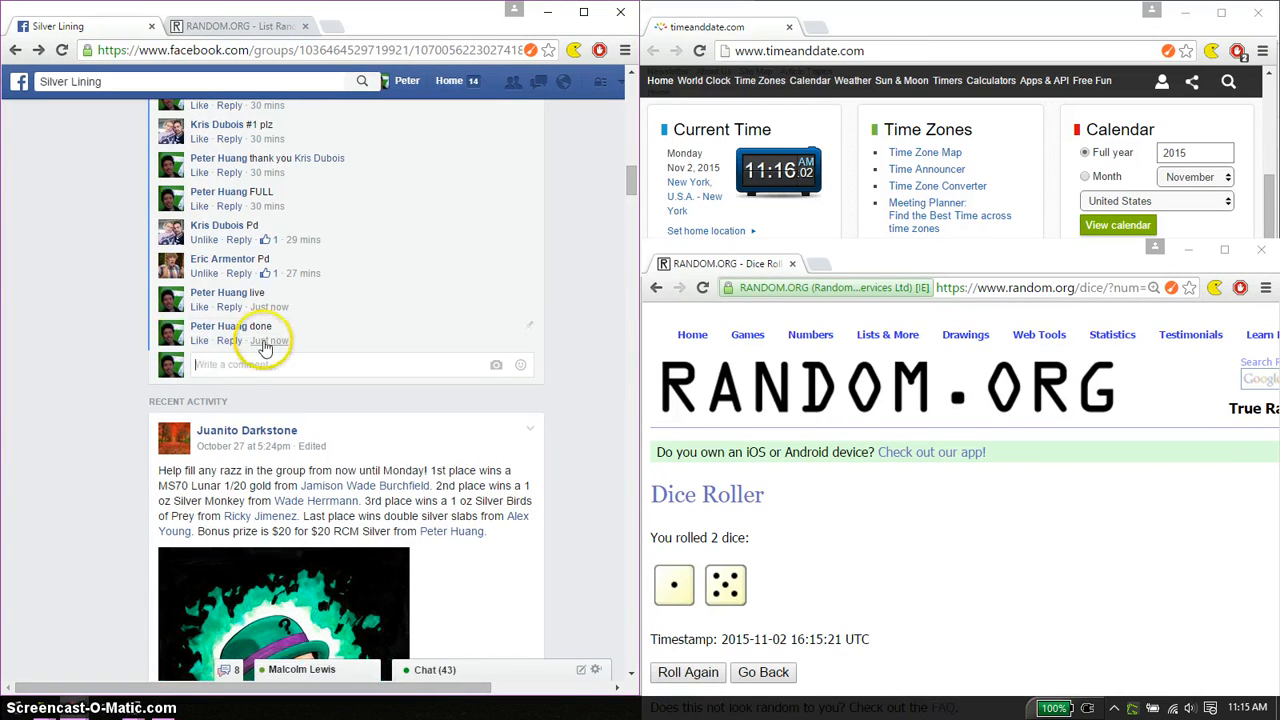
{"action": "mouse_move", "coordinate": [270, 340]}
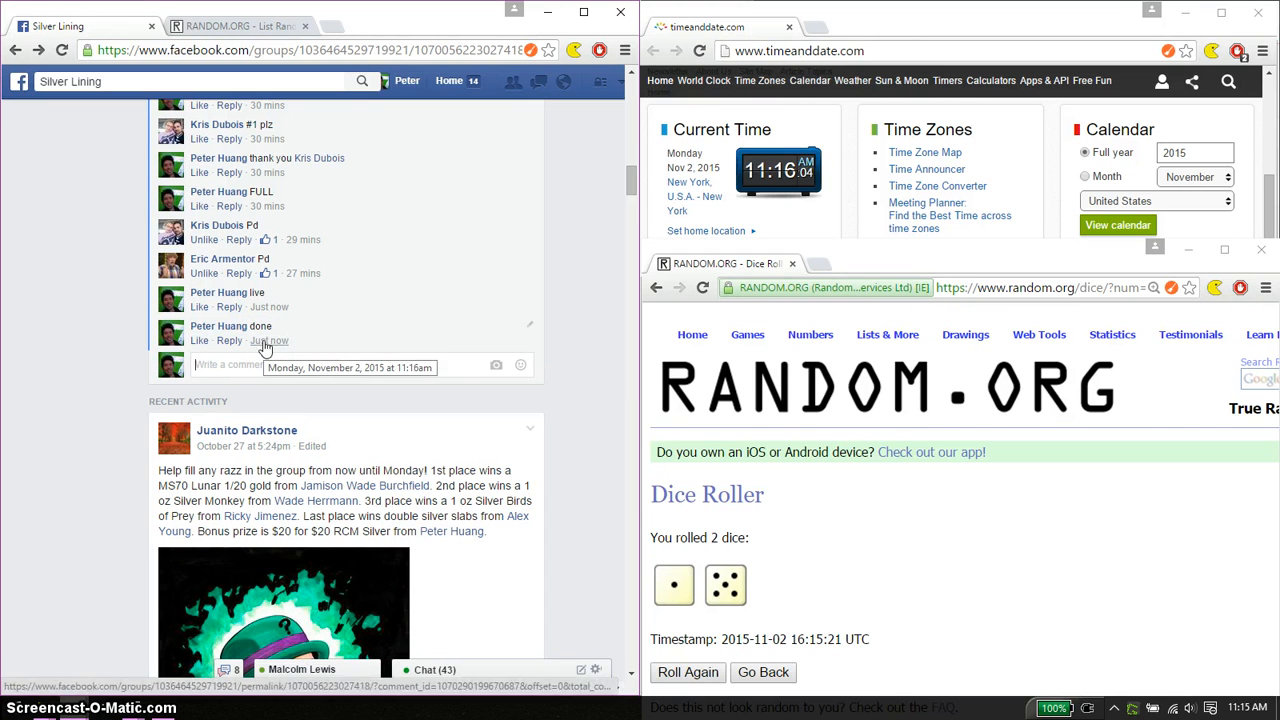
{"action": "mouse_move", "coordinate": [780, 168]}
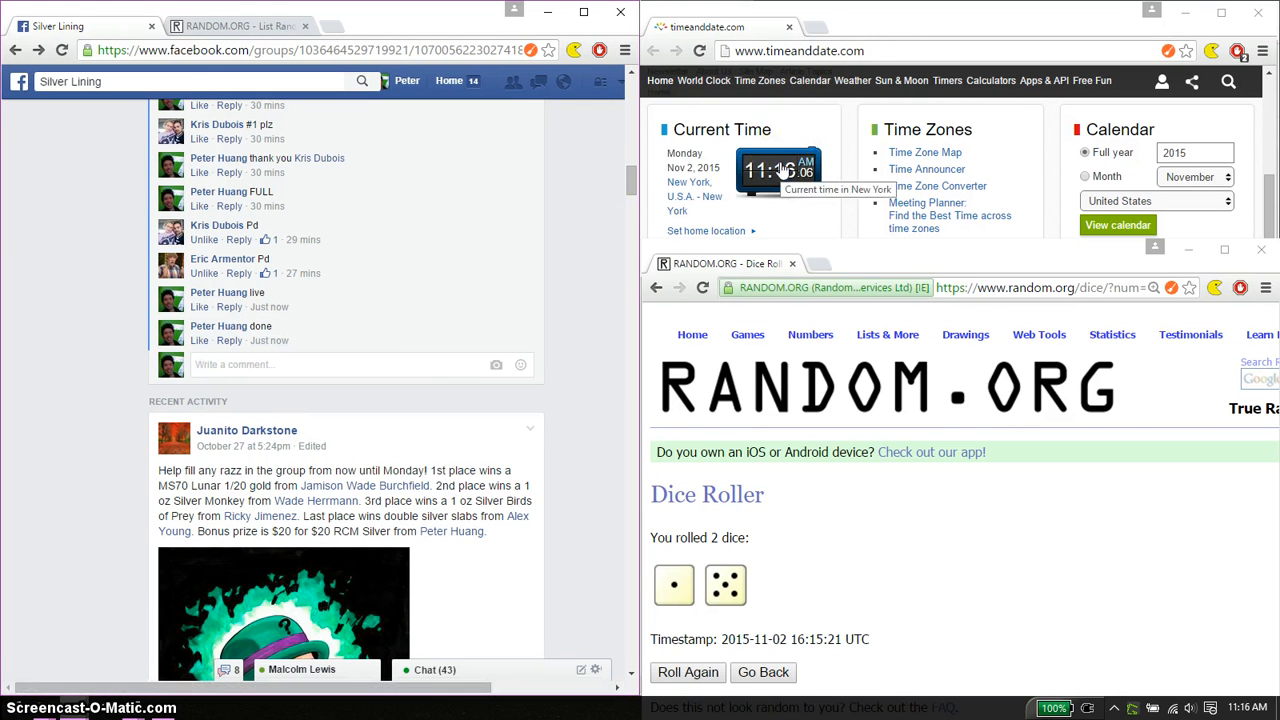